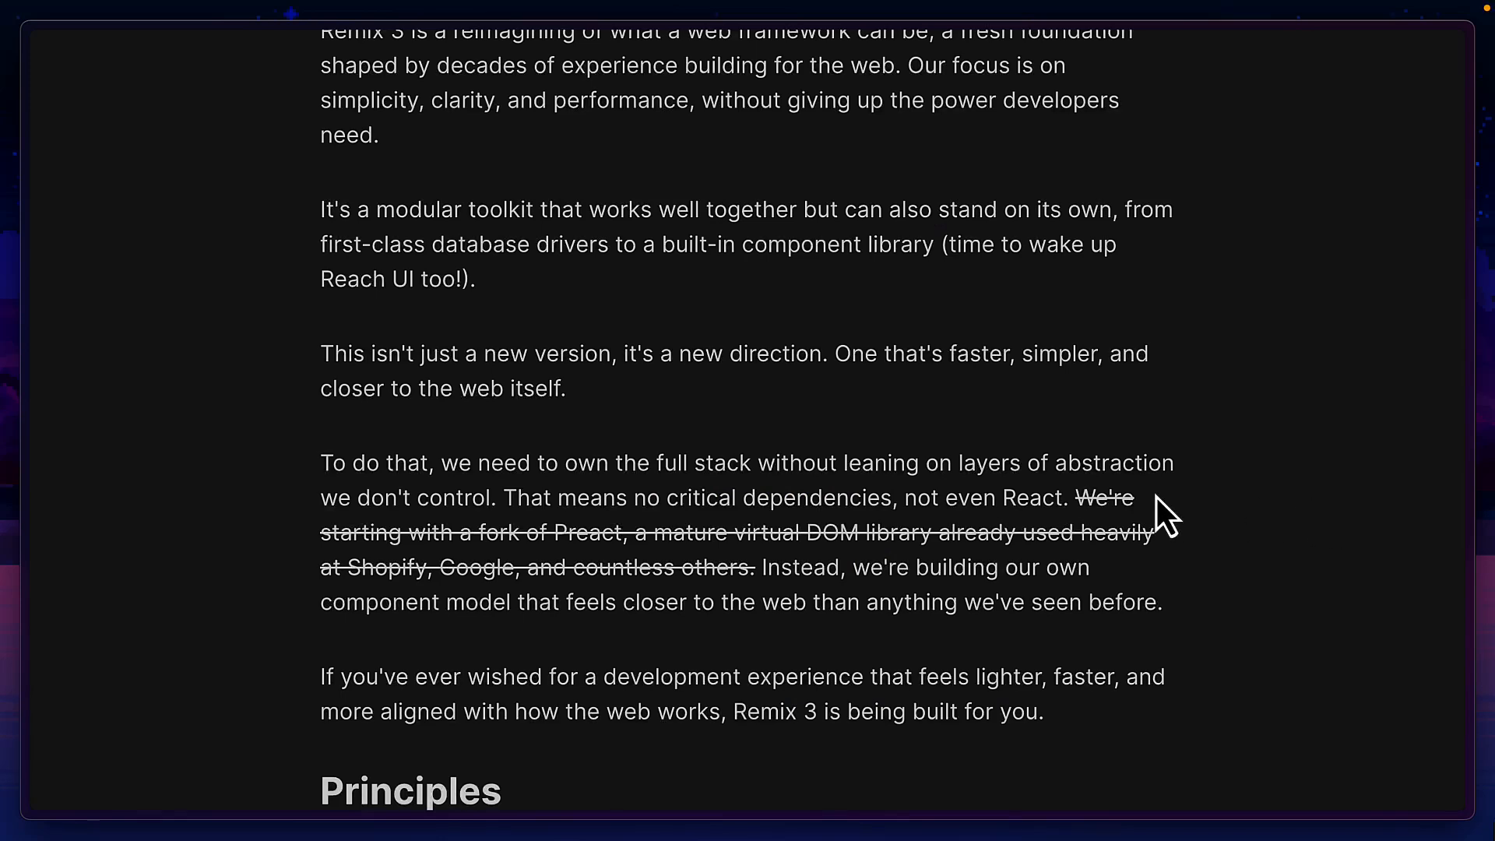
# Step: Highlight package.json's Remix dependencies, then select main.tsx's lines rendering App into document.body
pyautogui.moveTo(853, 567); pyautogui.dragTo(1086, 567)
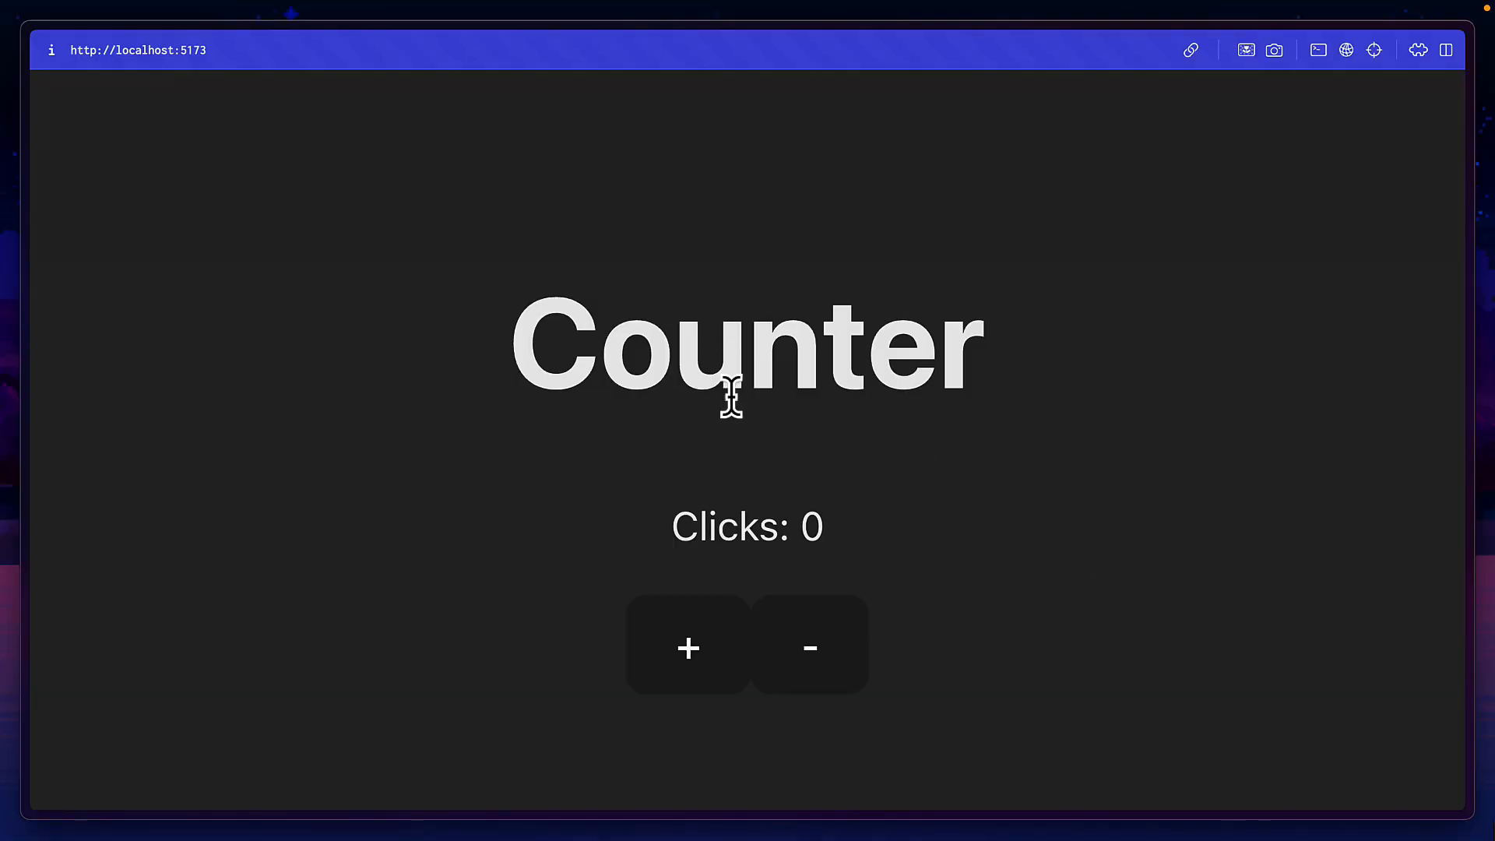
pyautogui.moveTo(758, 441)
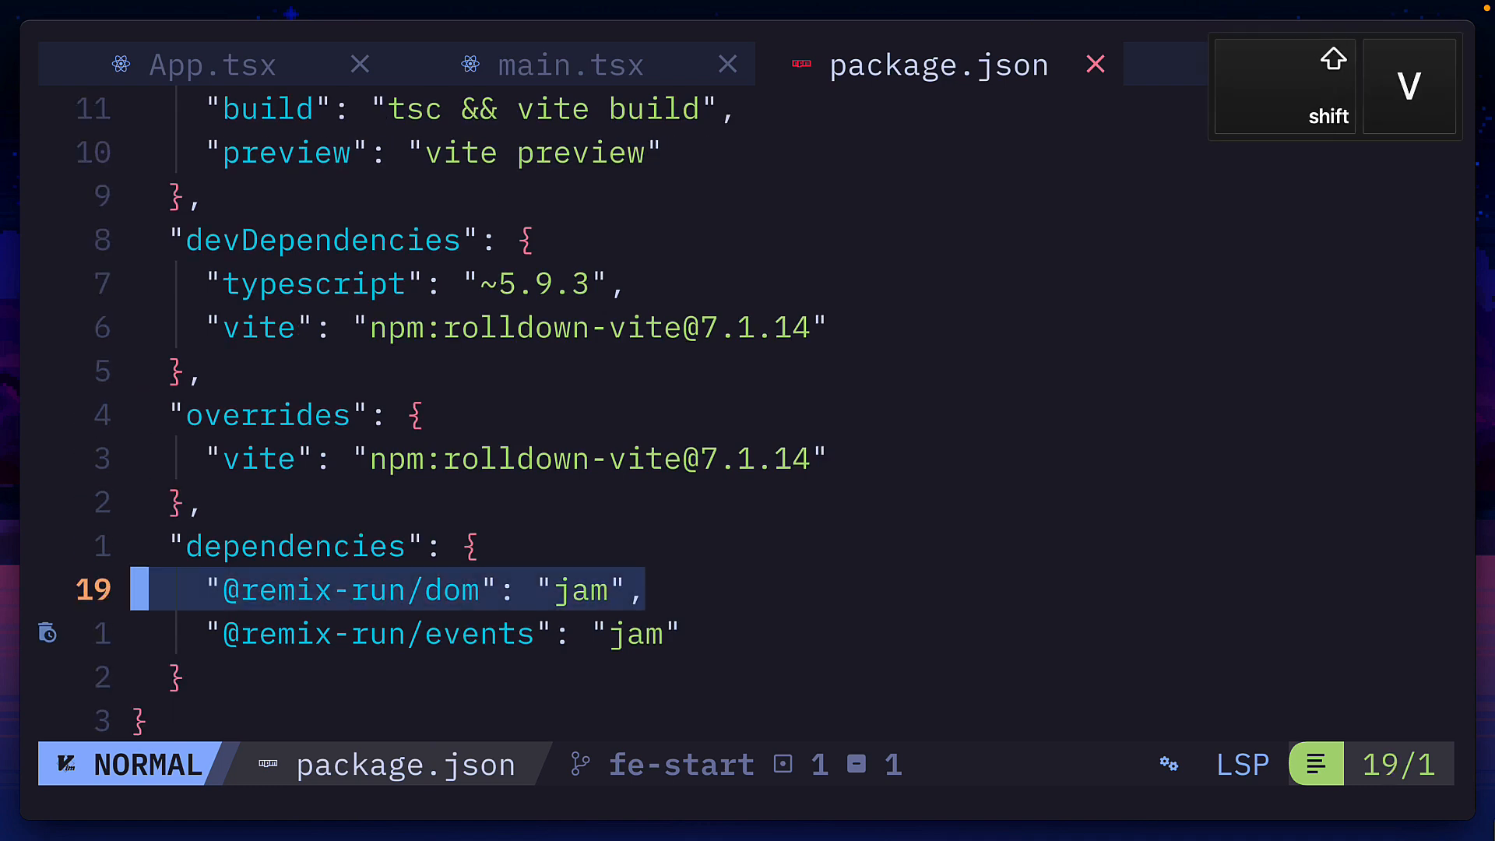
pyautogui.press('j')
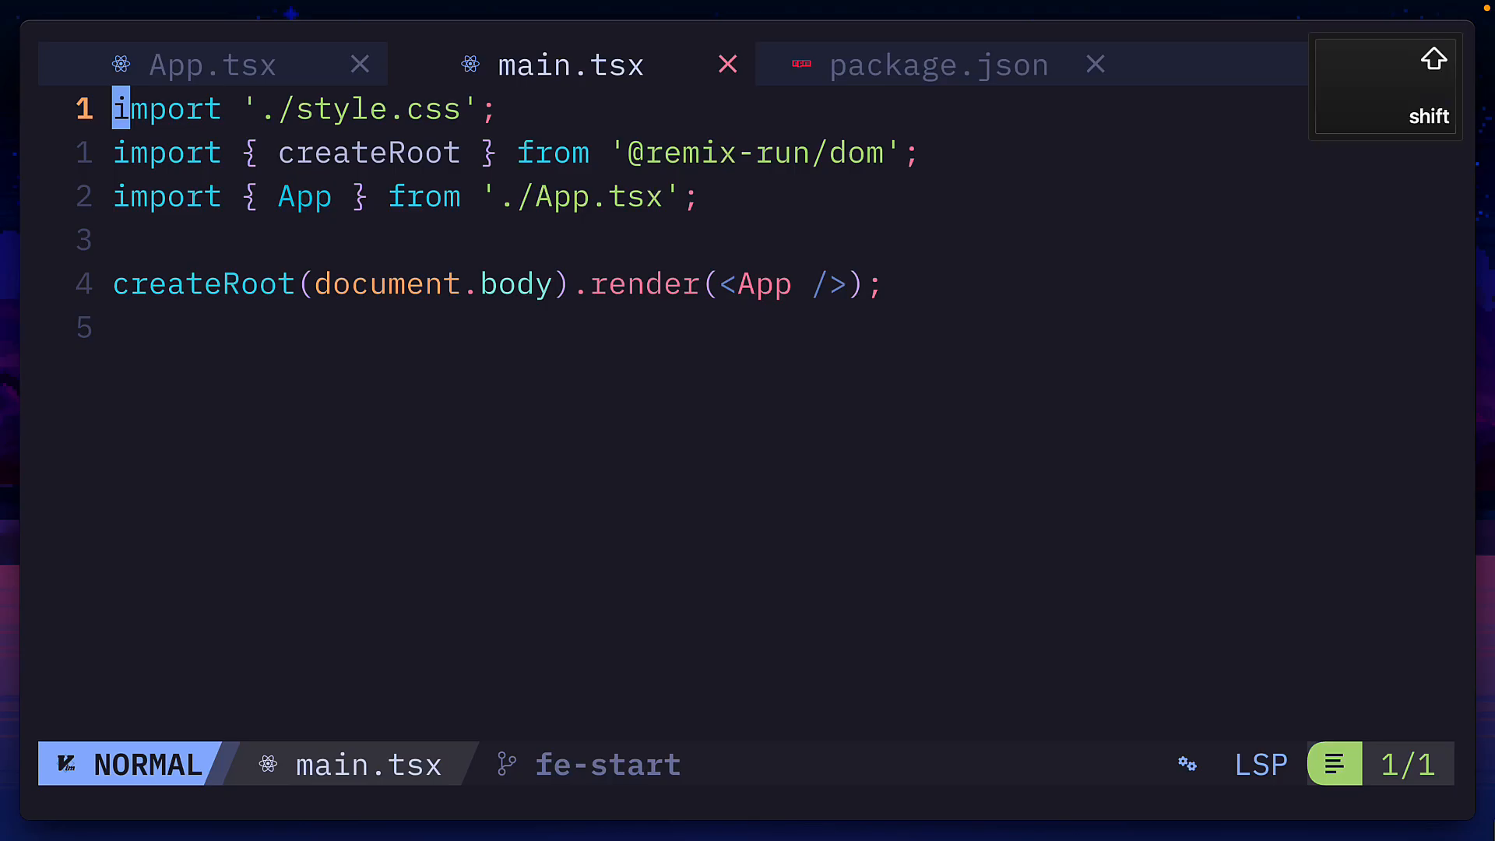
pyautogui.press('shift+j')
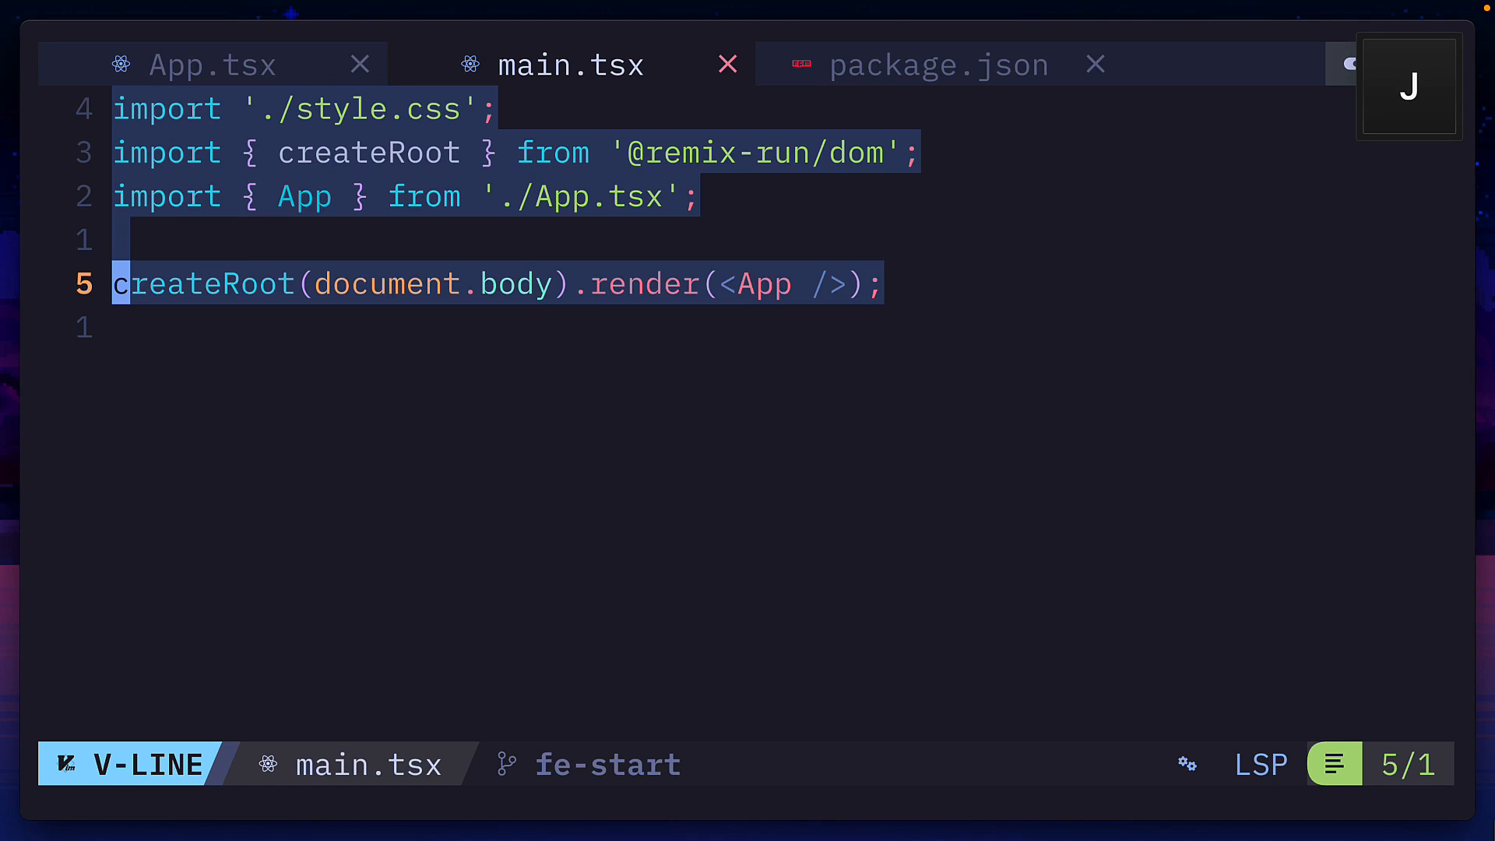
pyautogui.press('Escape')
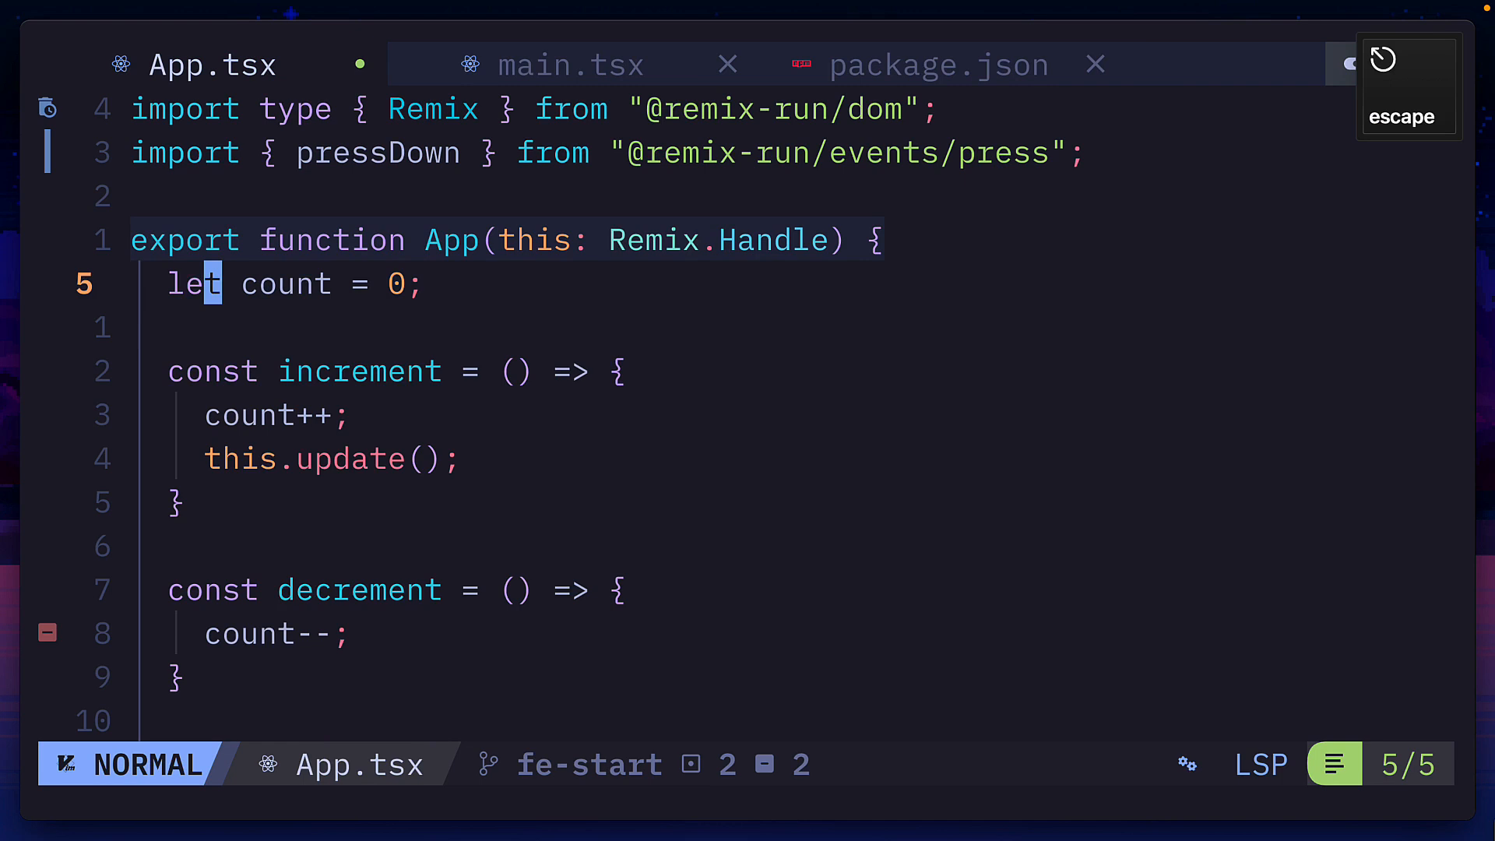
# Step: Finish App.tsx's pressDown increment/decrement handlers calling this.update() and leave insert mode
pyautogui.press('shift+v')
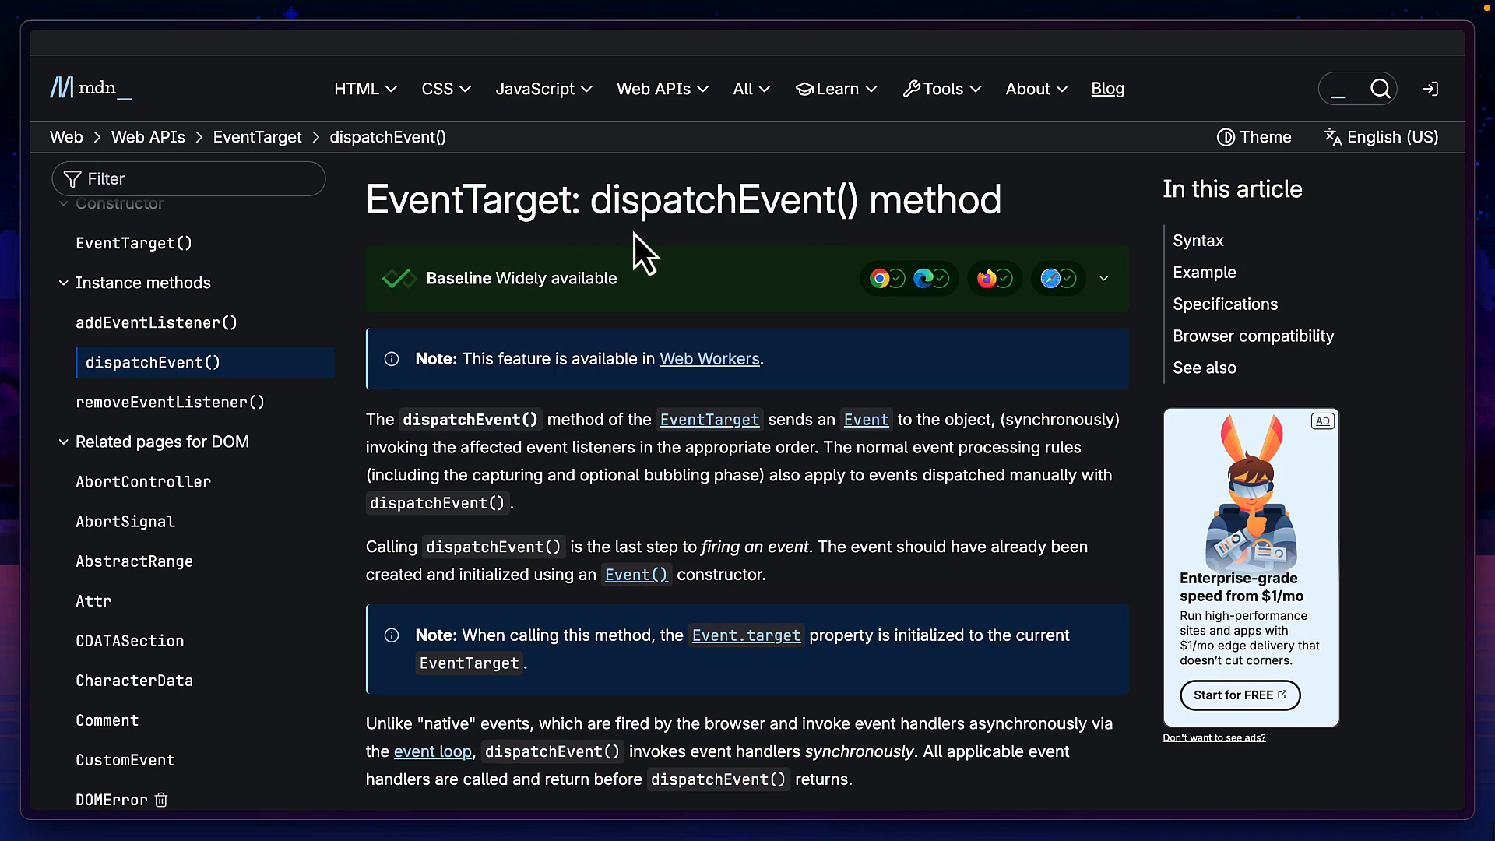
# Step: Highlight MDN's dispatchEvent() method name before returning to BPMbtn.tsx
pyautogui.doubleClick(710, 199)
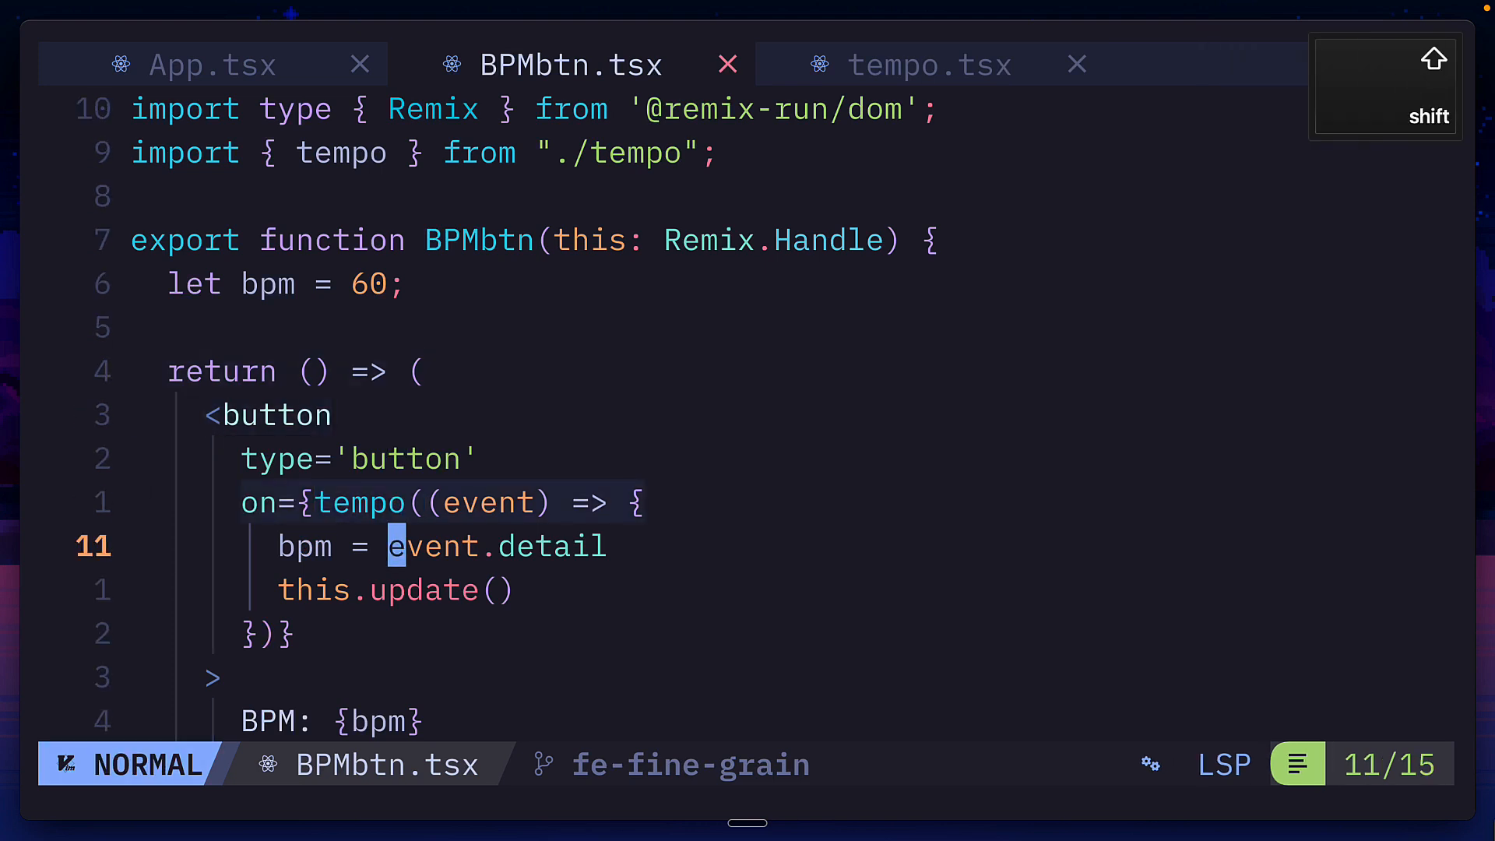
pyautogui.press('escape')
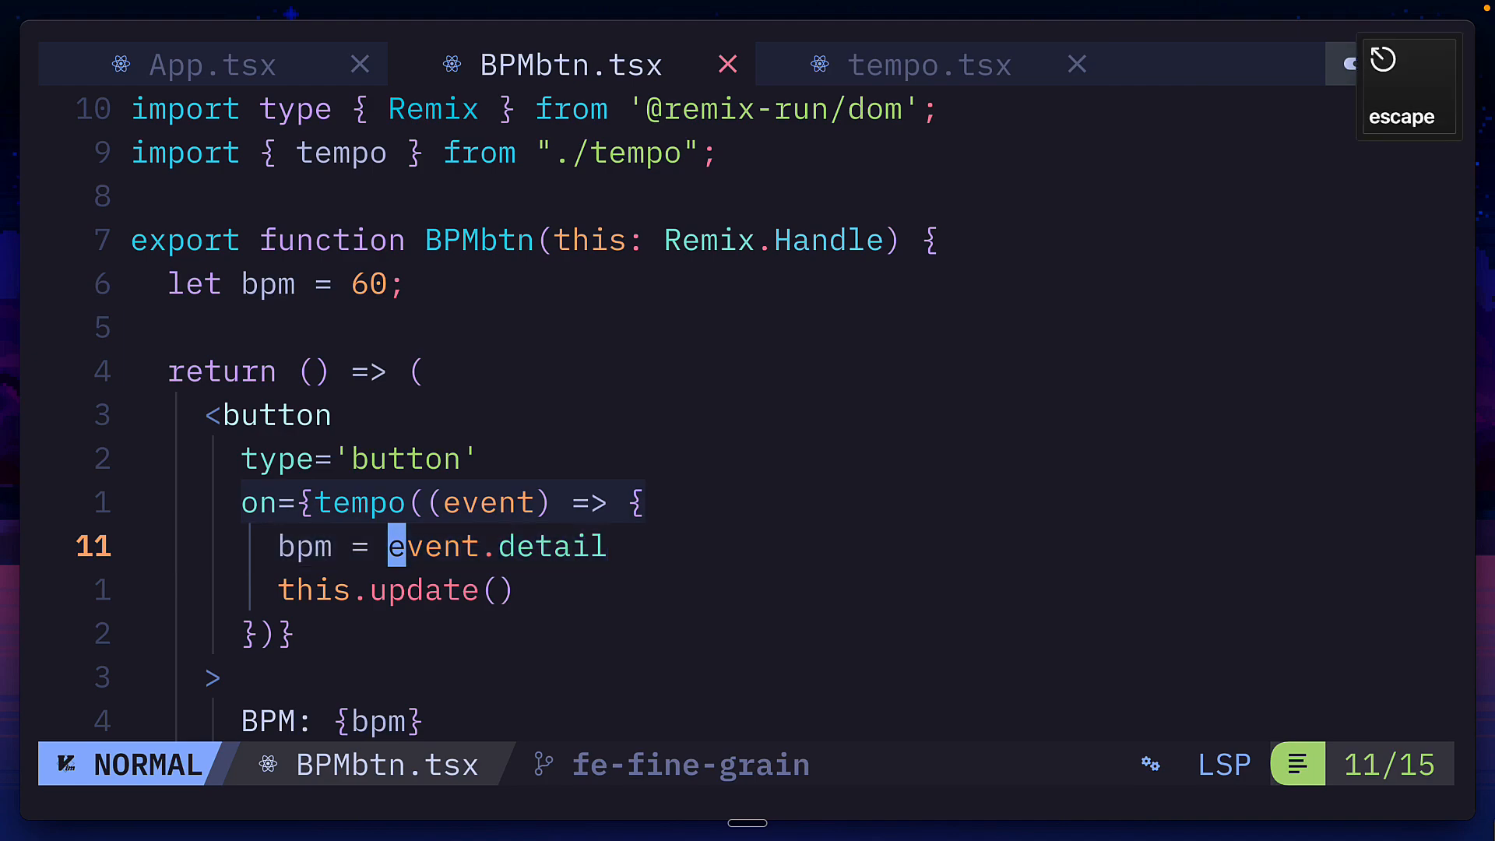
pyautogui.press('j')
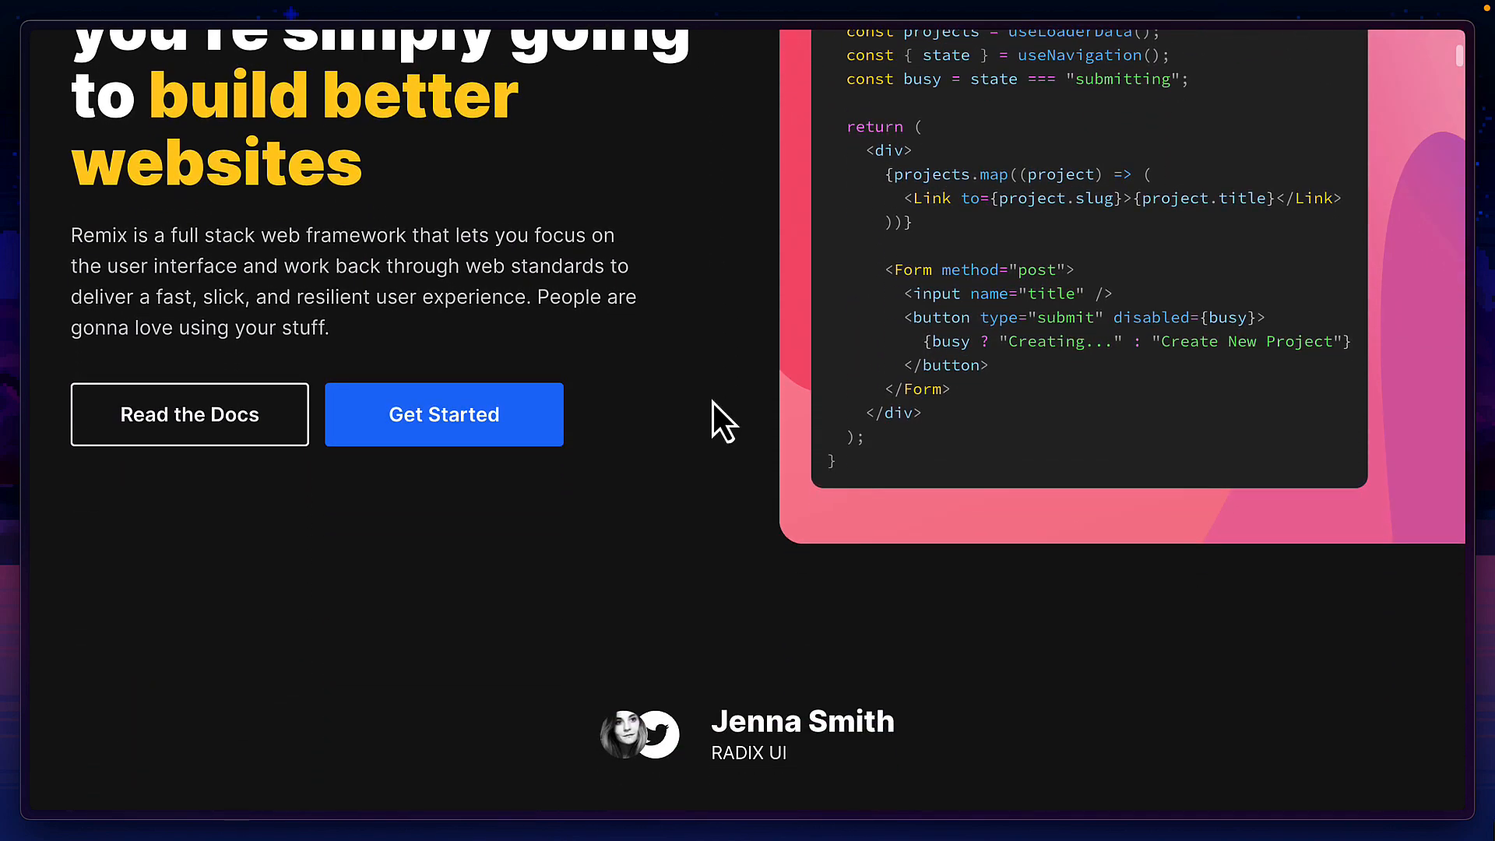
pyautogui.scroll(-3)
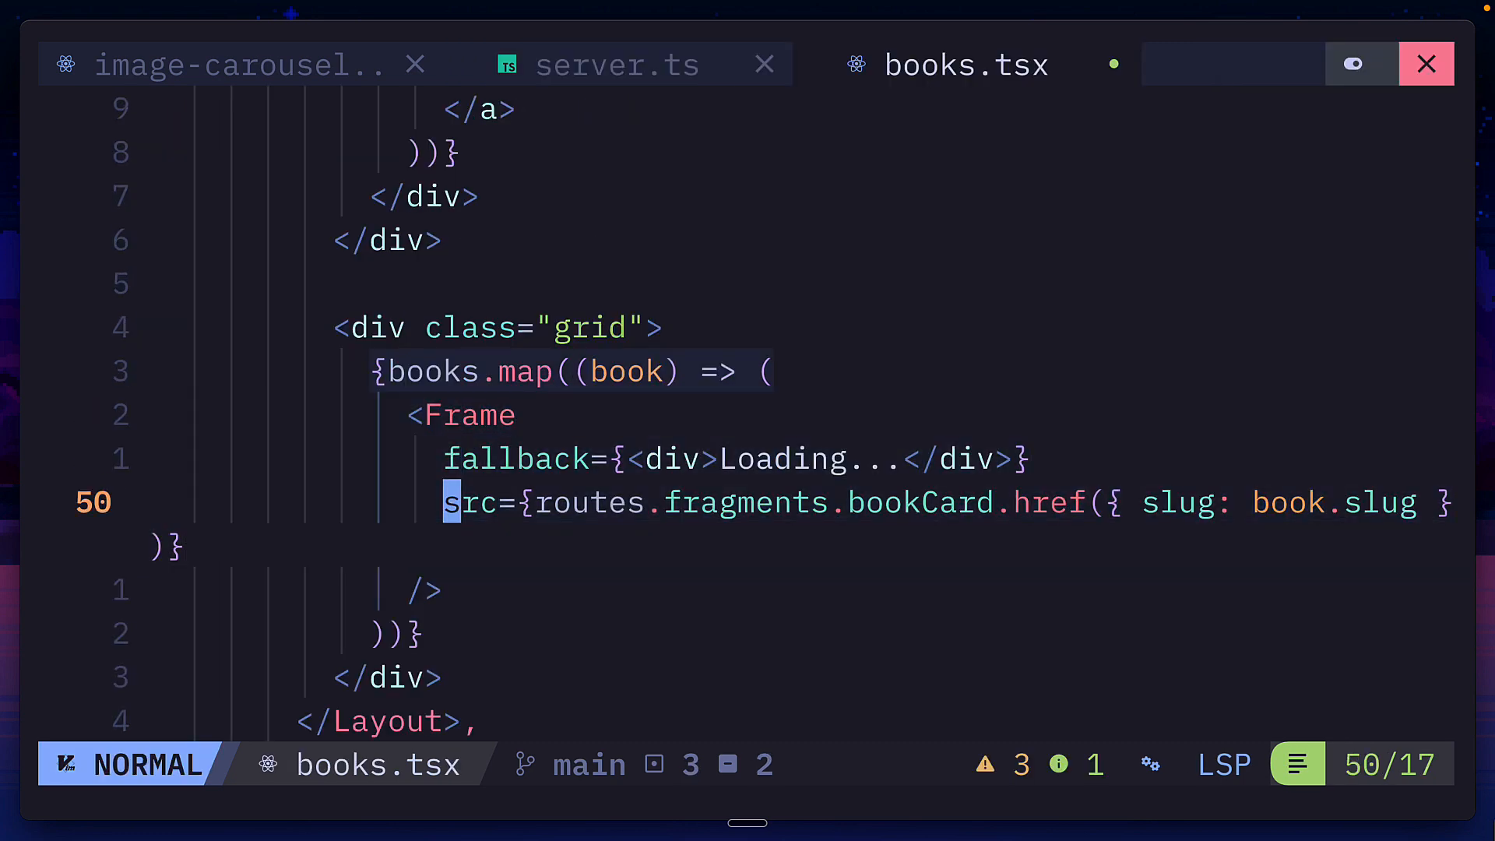
pyautogui.press('k')
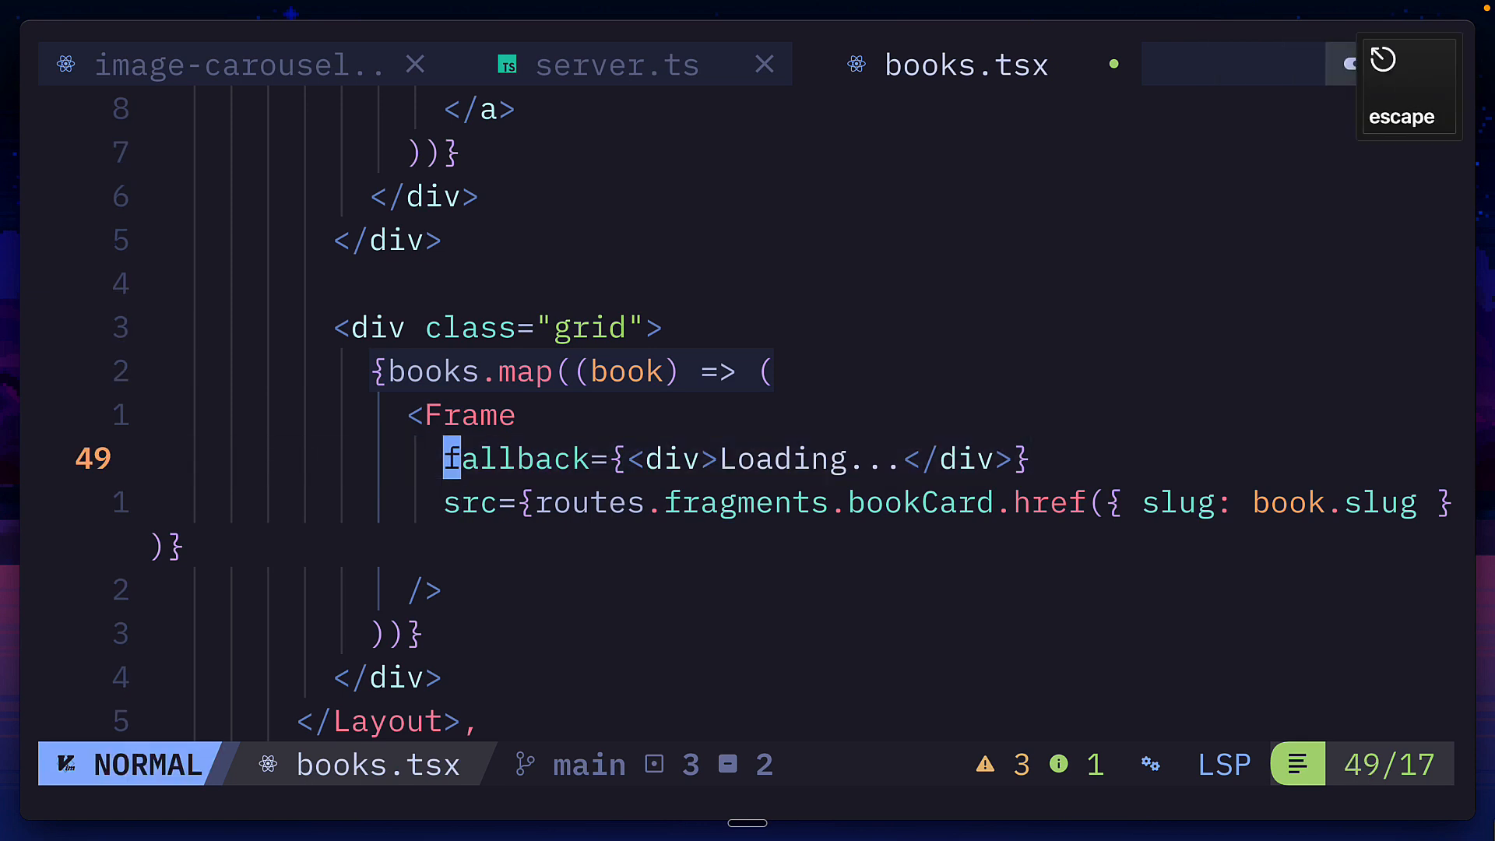
pyautogui.press('j')
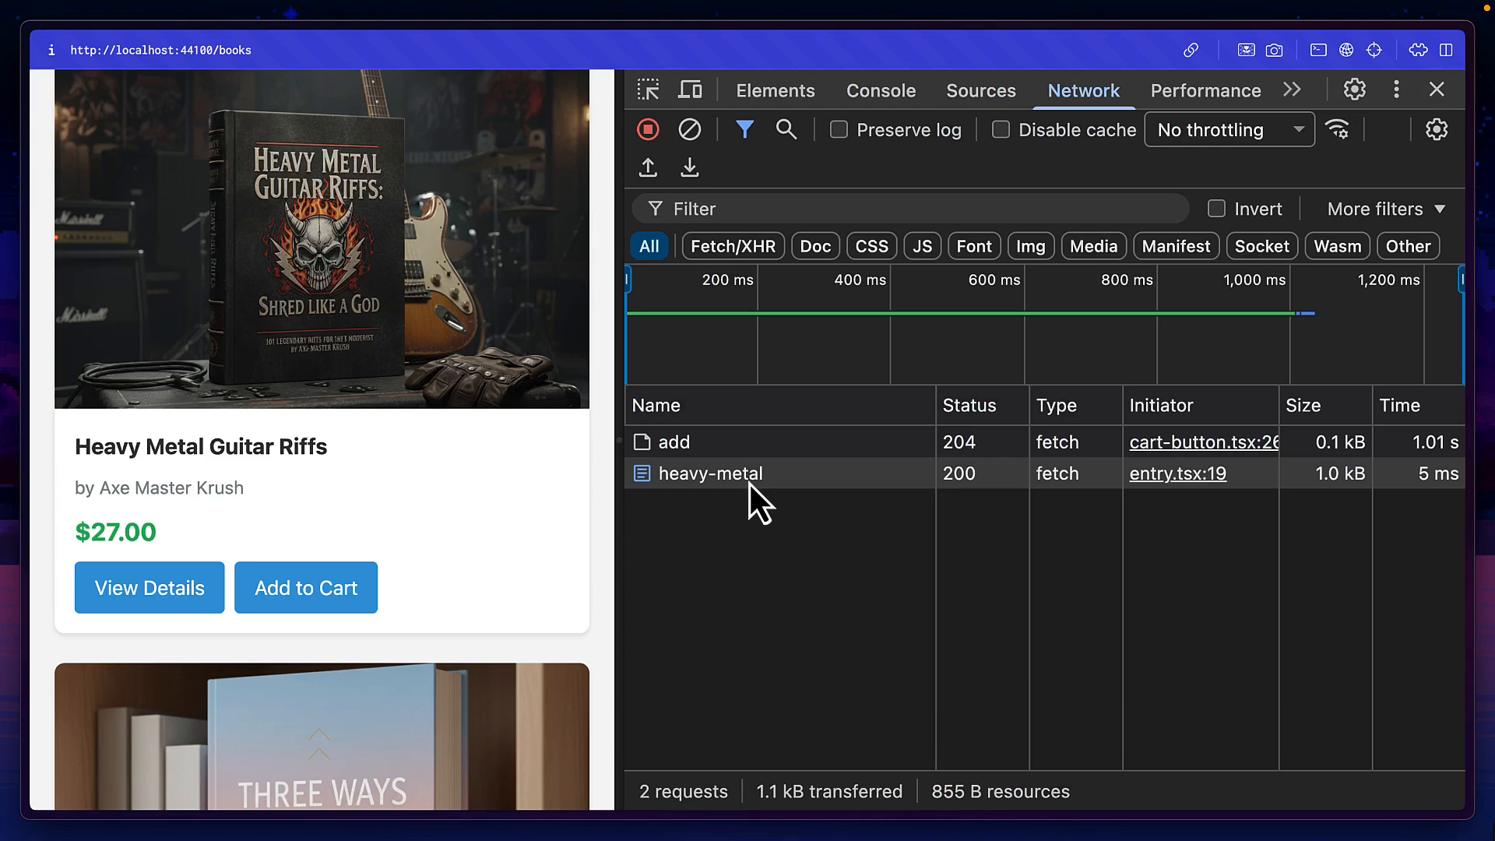
# Step: View the heavy-metal request's Response showing its server-rendered HTML fragment
pyautogui.click(710, 473)
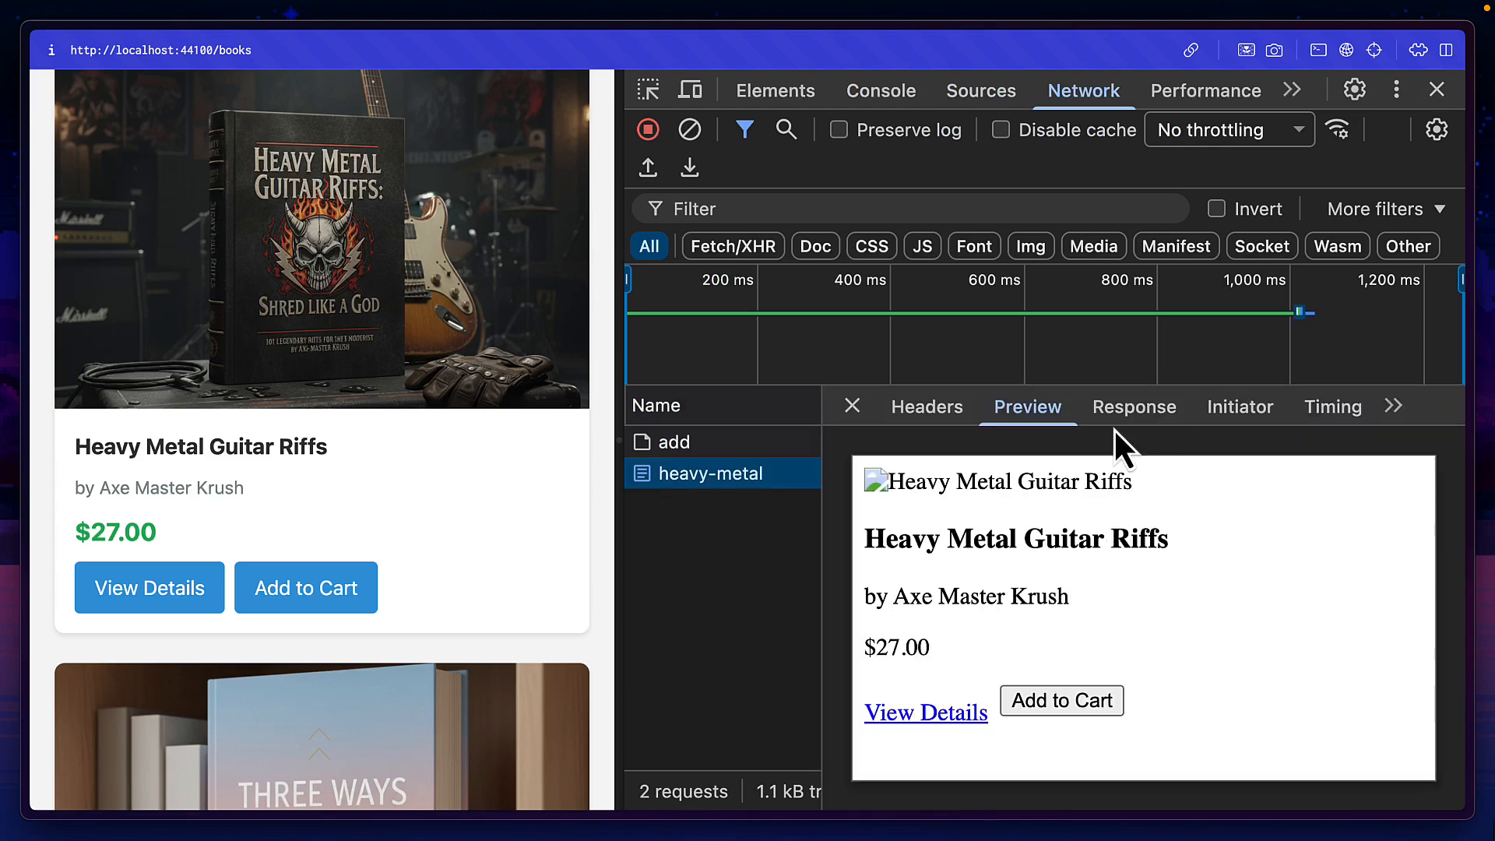
pyautogui.click(1134, 406)
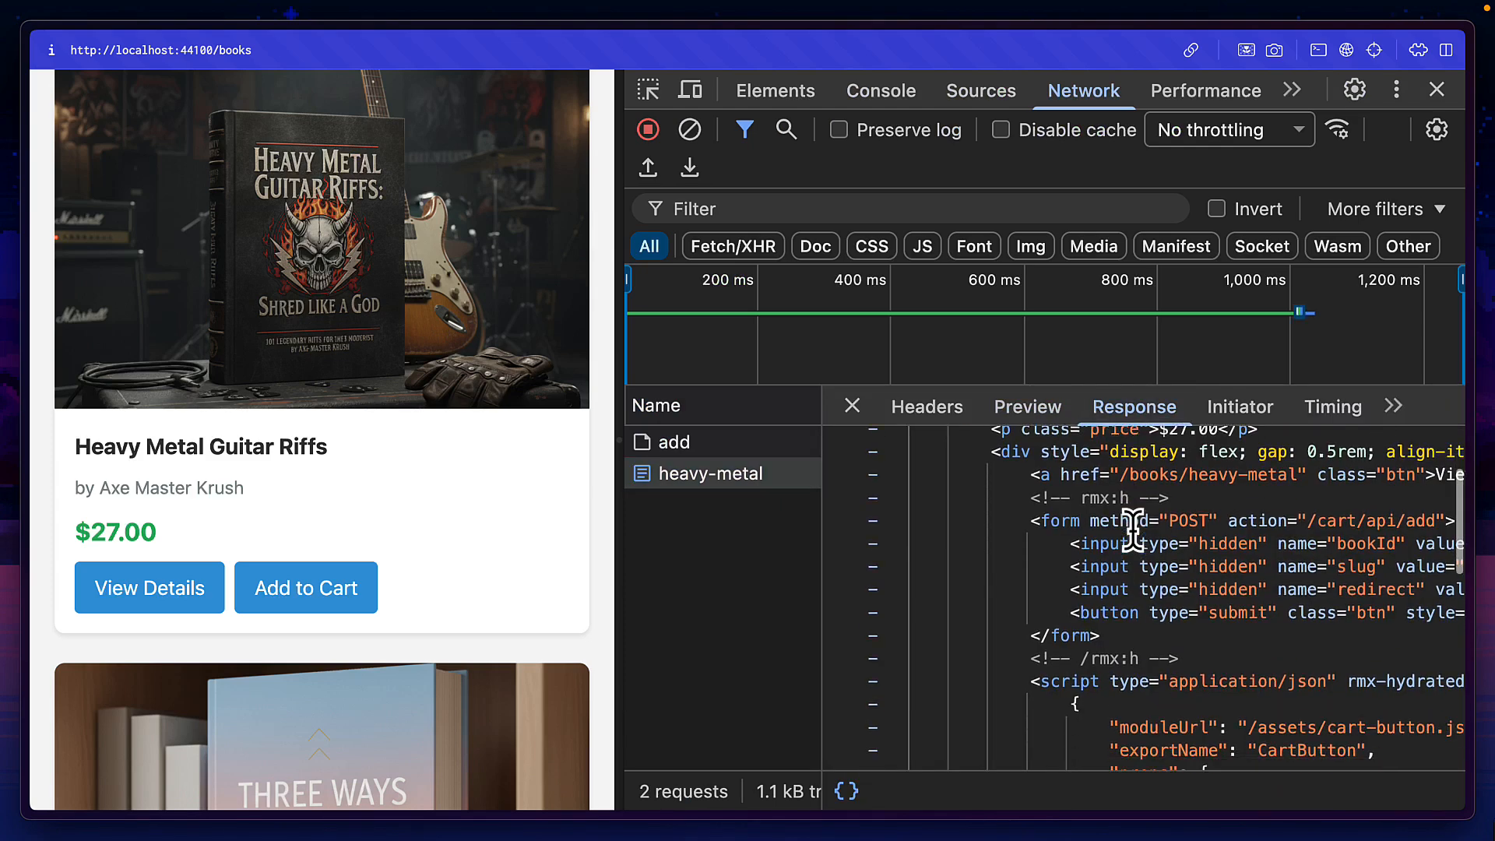
pyautogui.scroll(-3)
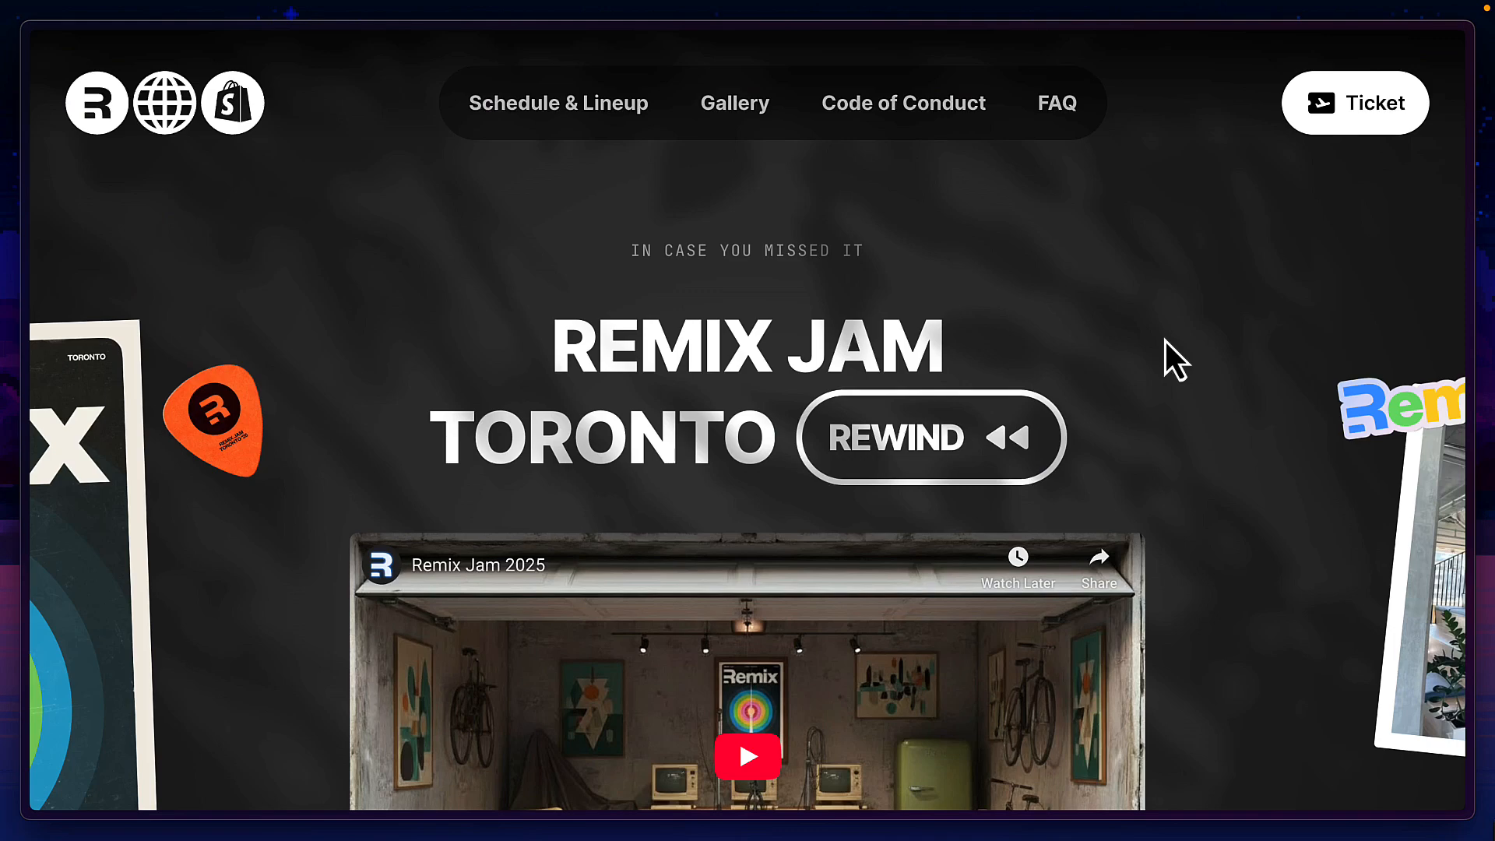
pyautogui.scroll(-3)
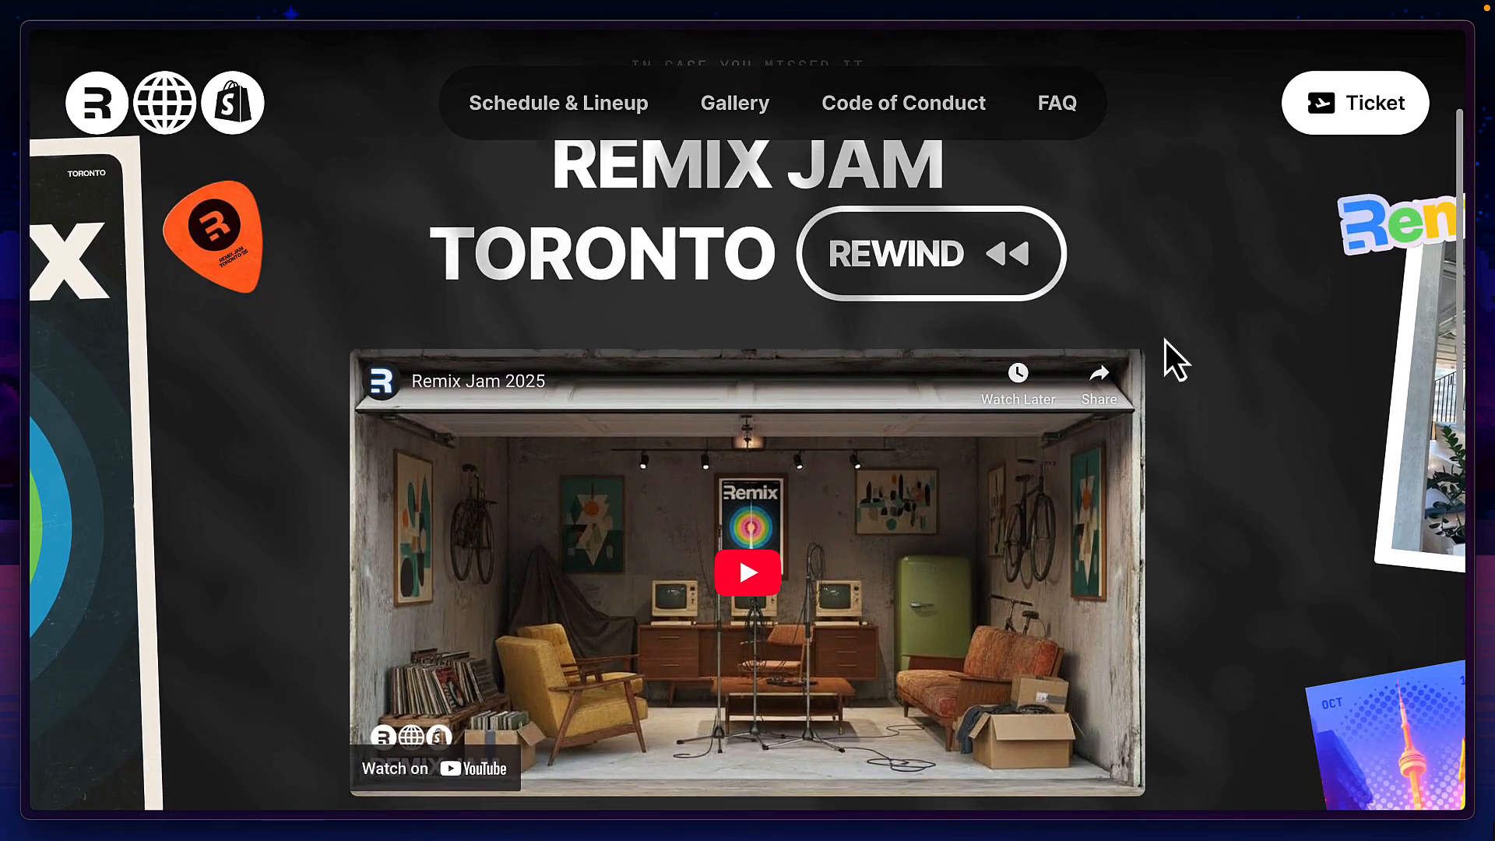
pyautogui.scroll(-3)
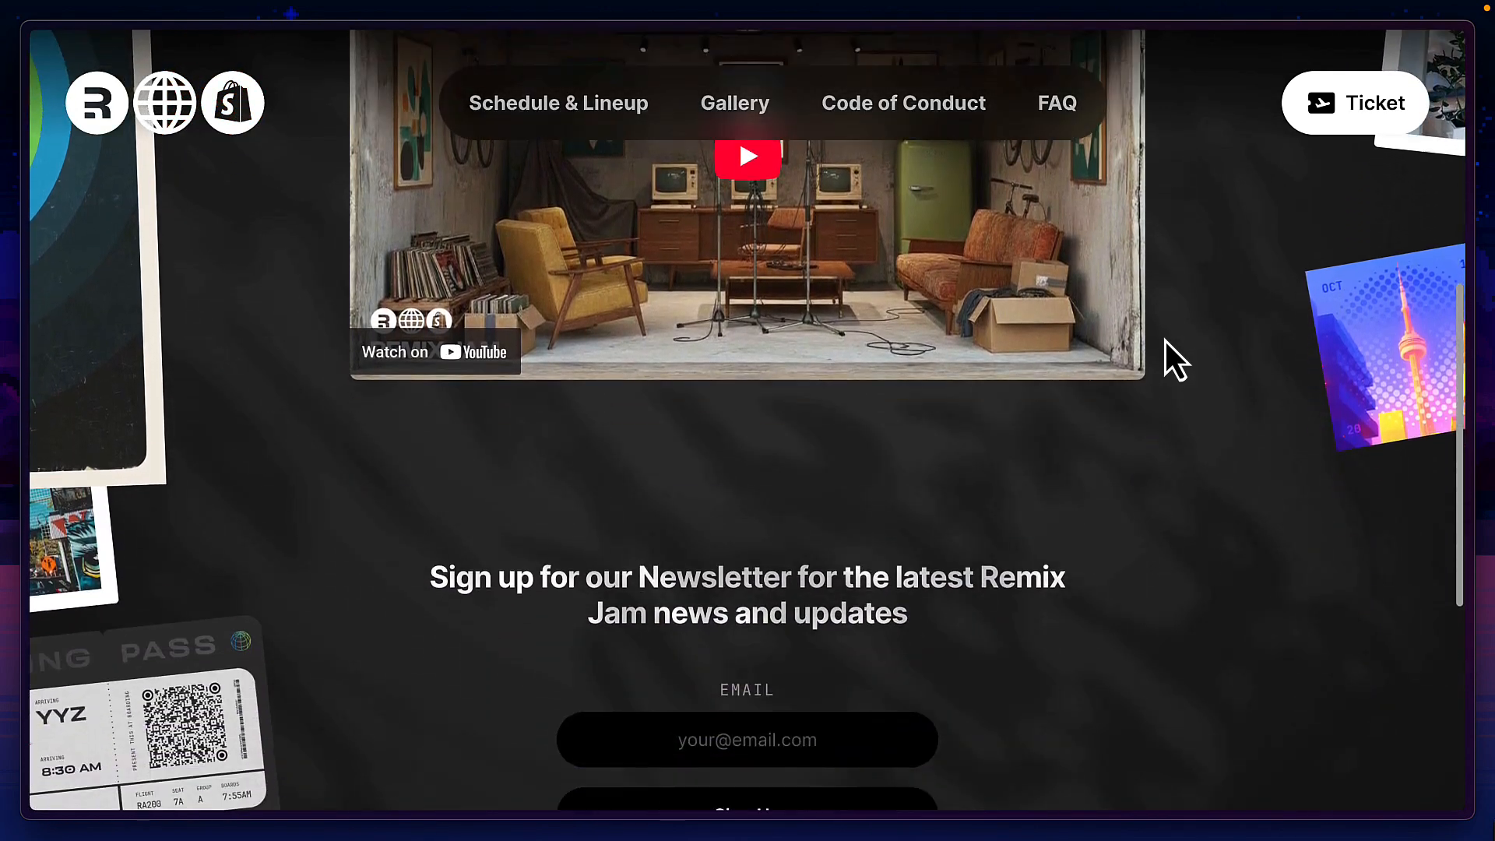
pyautogui.scroll(-3)
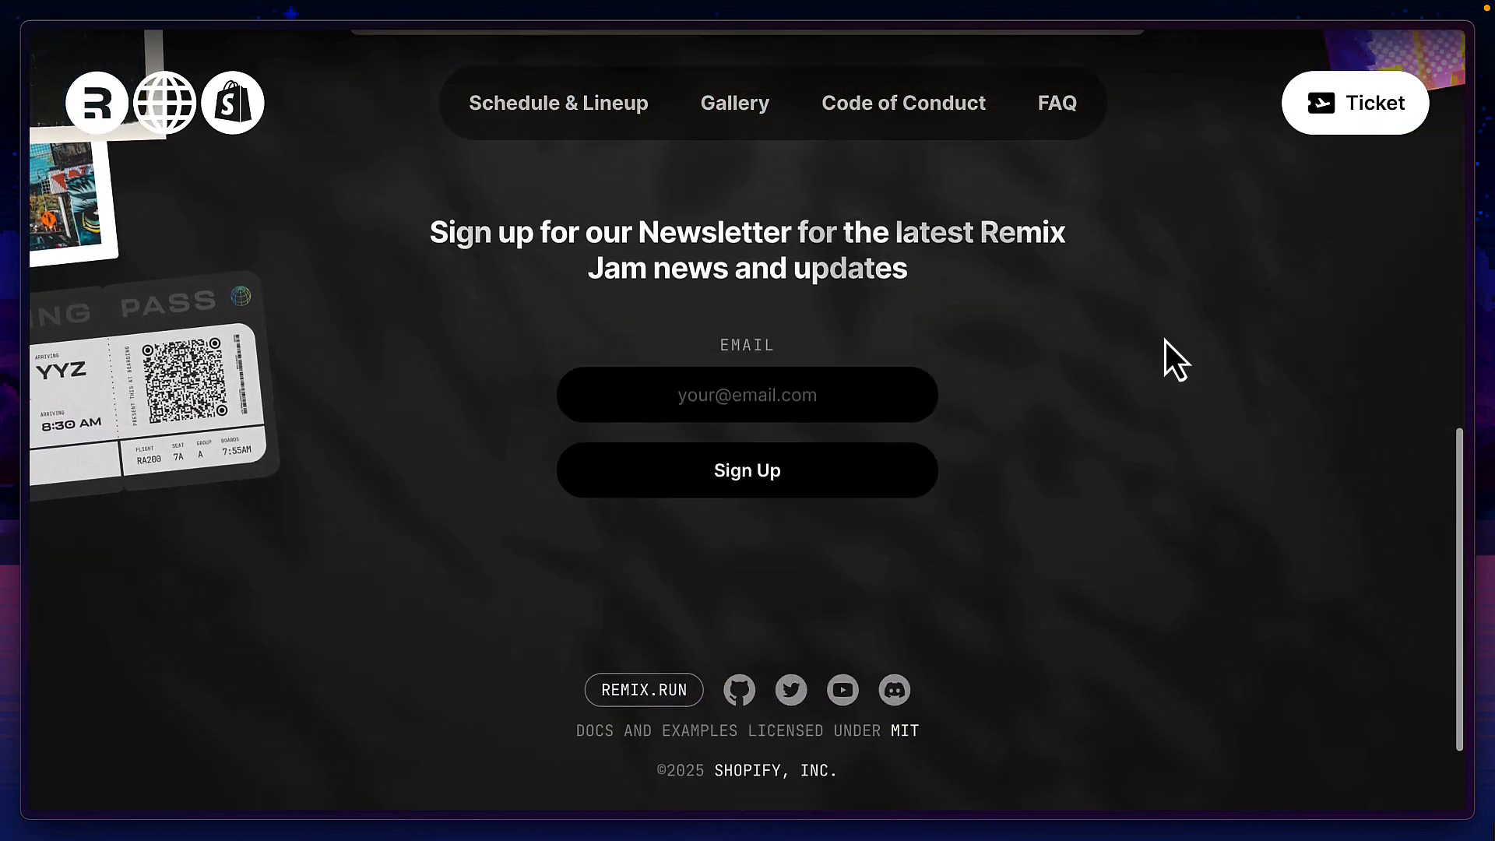
pyautogui.scroll(-3)
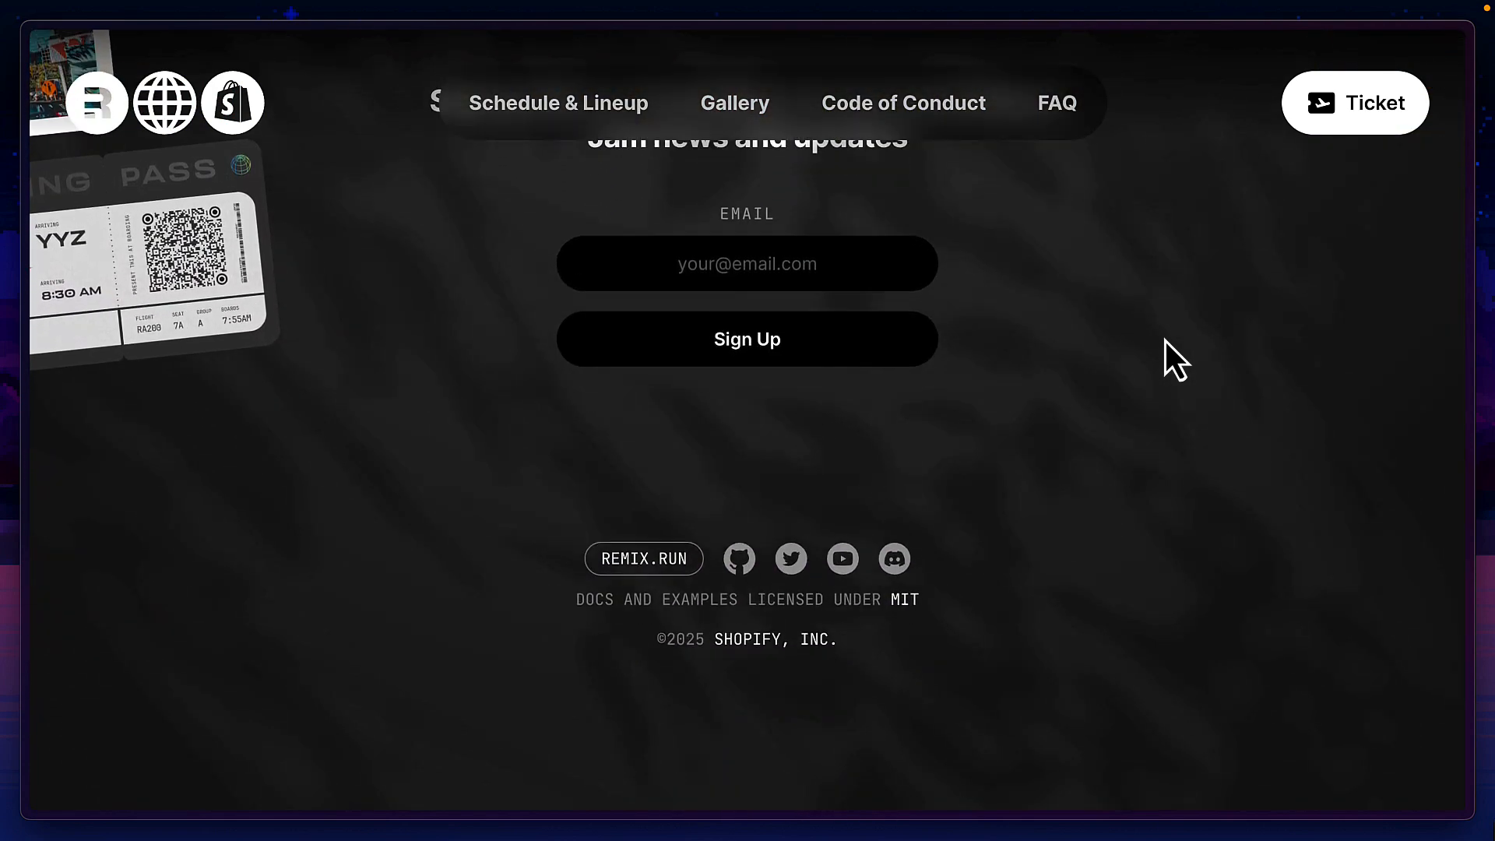